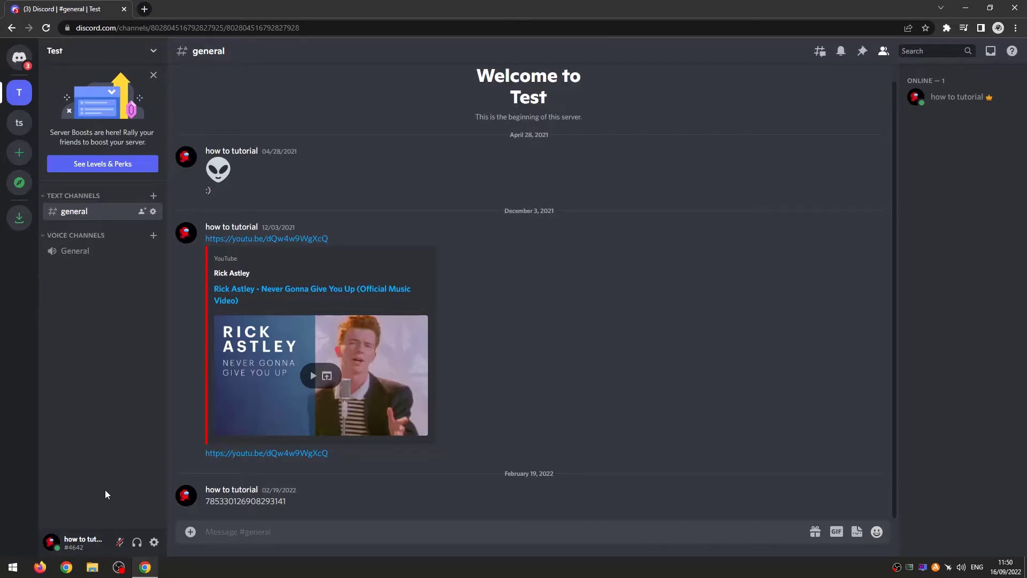
mouse_move(126, 346)
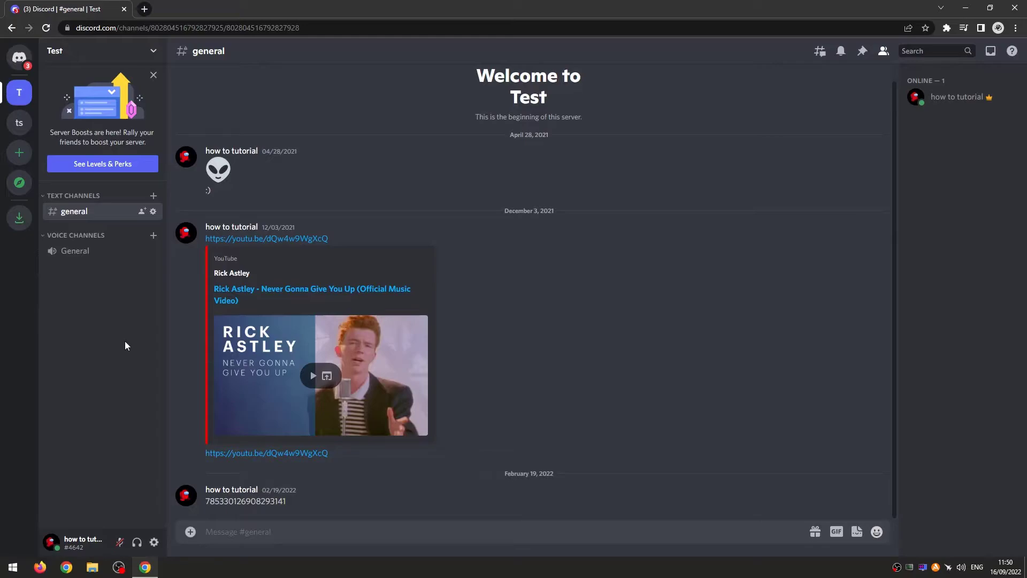
mouse_move(120, 347)
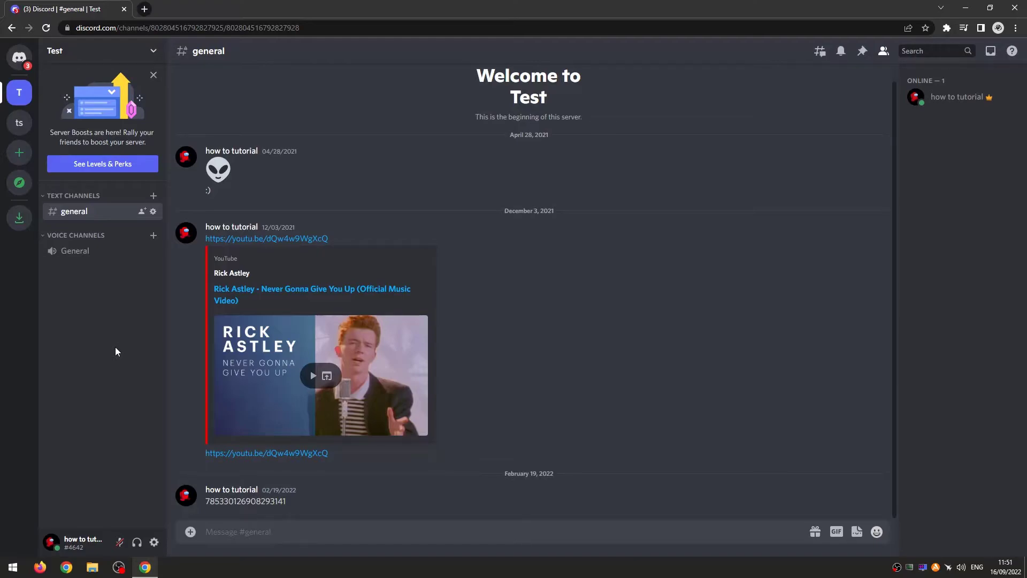
mouse_move(120, 466)
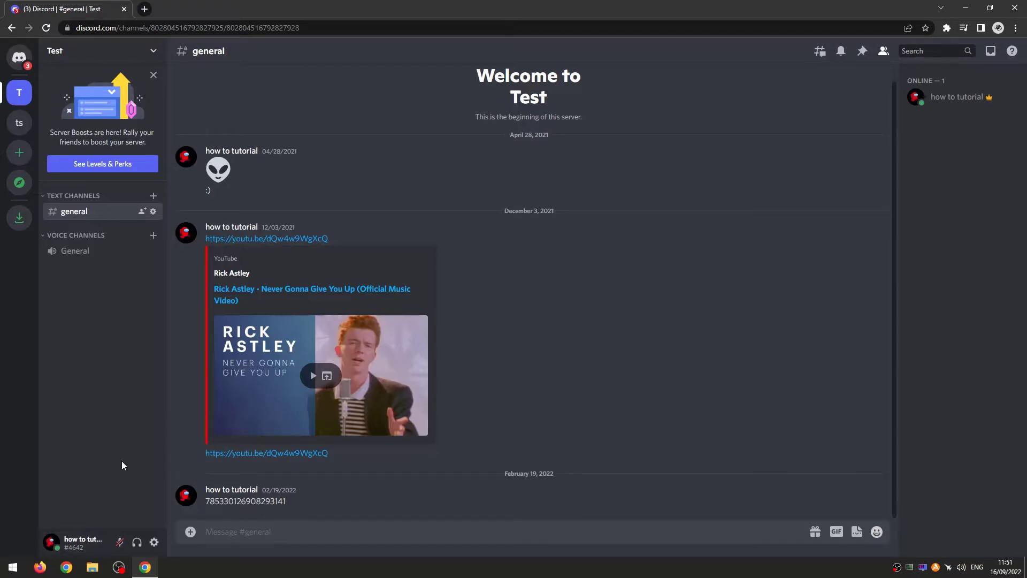
mouse_move(111, 503)
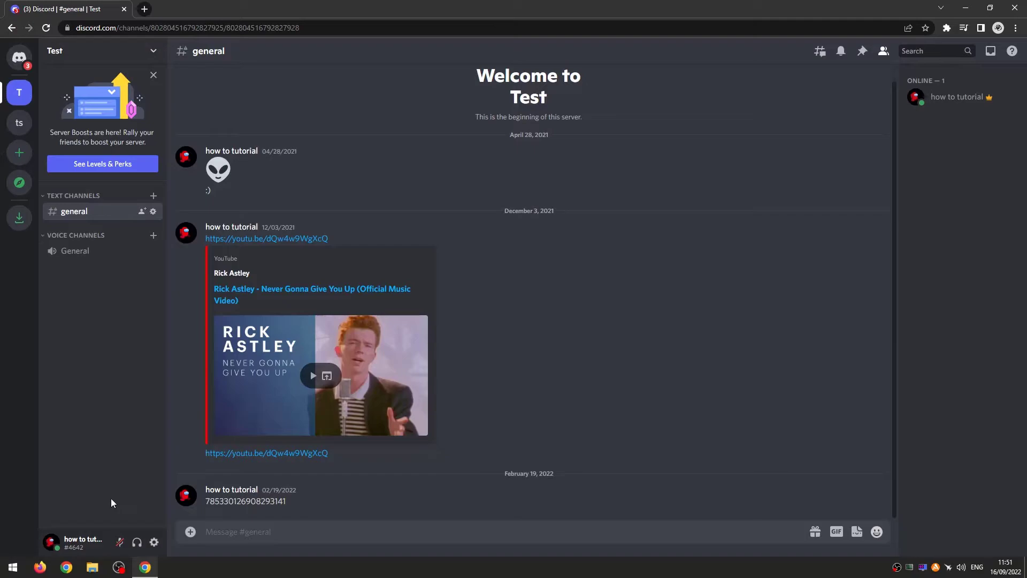
mouse_move(920, 273)
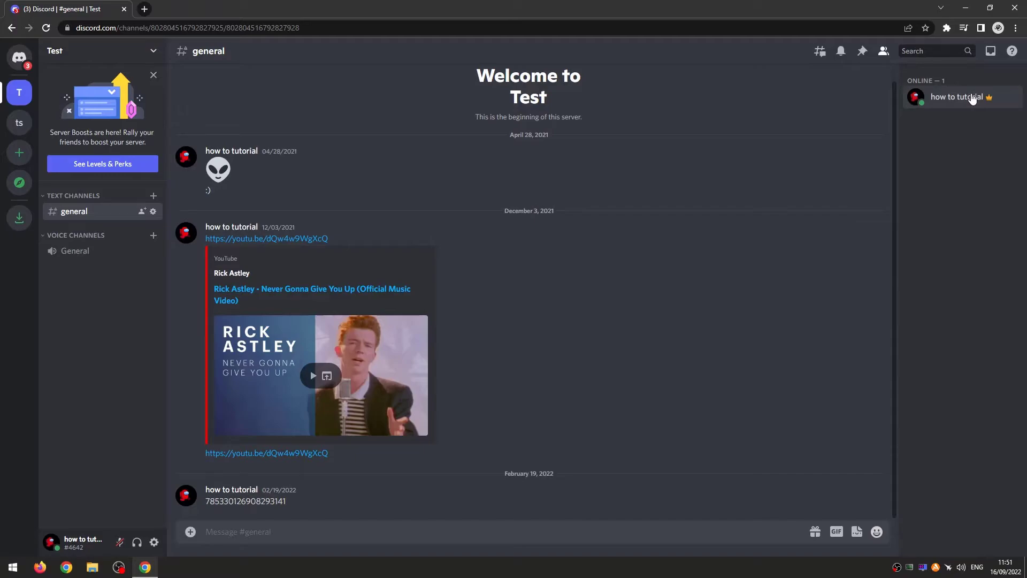
mouse_move(973, 109)
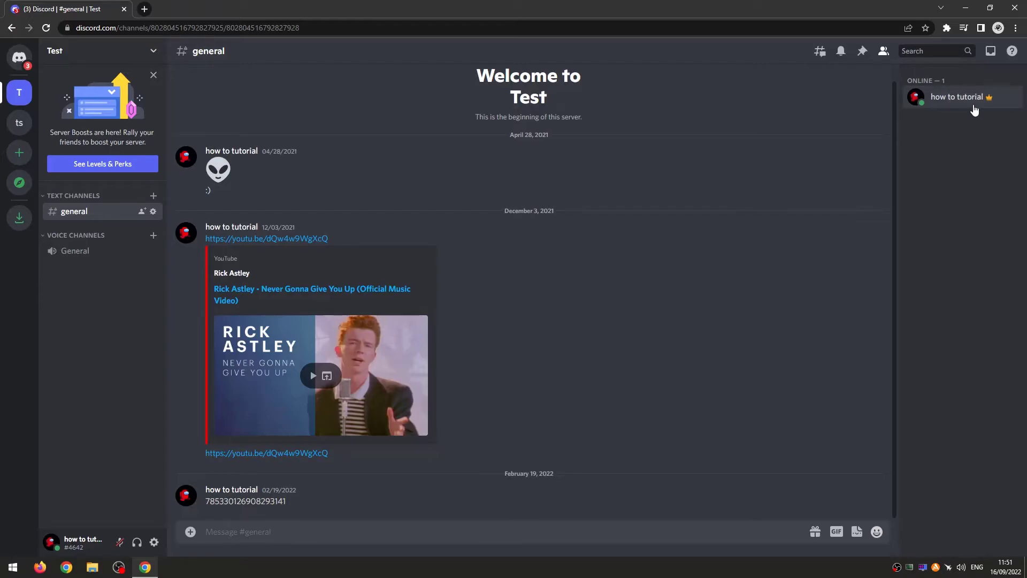
mouse_move(973, 138)
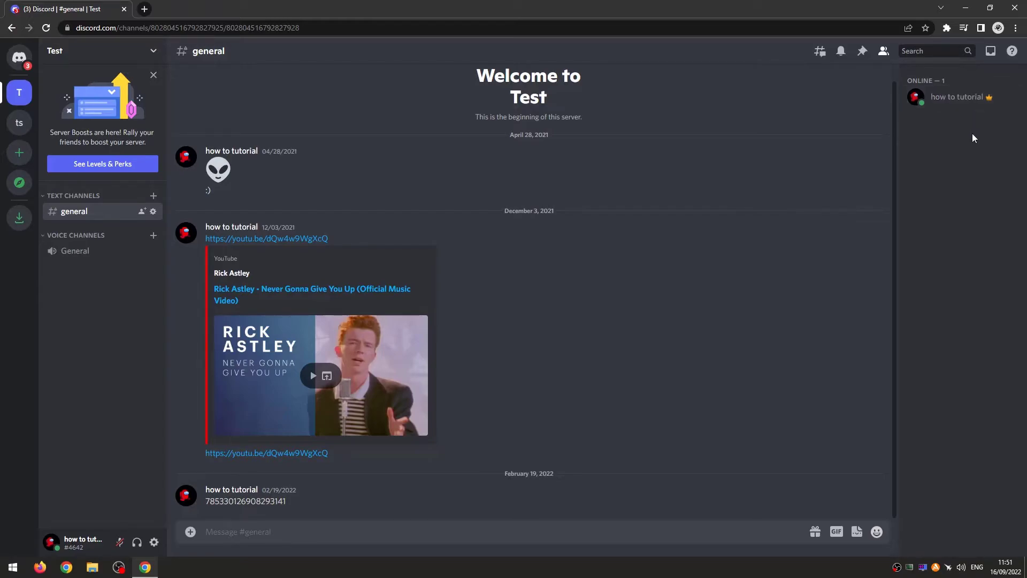
mouse_move(154, 543)
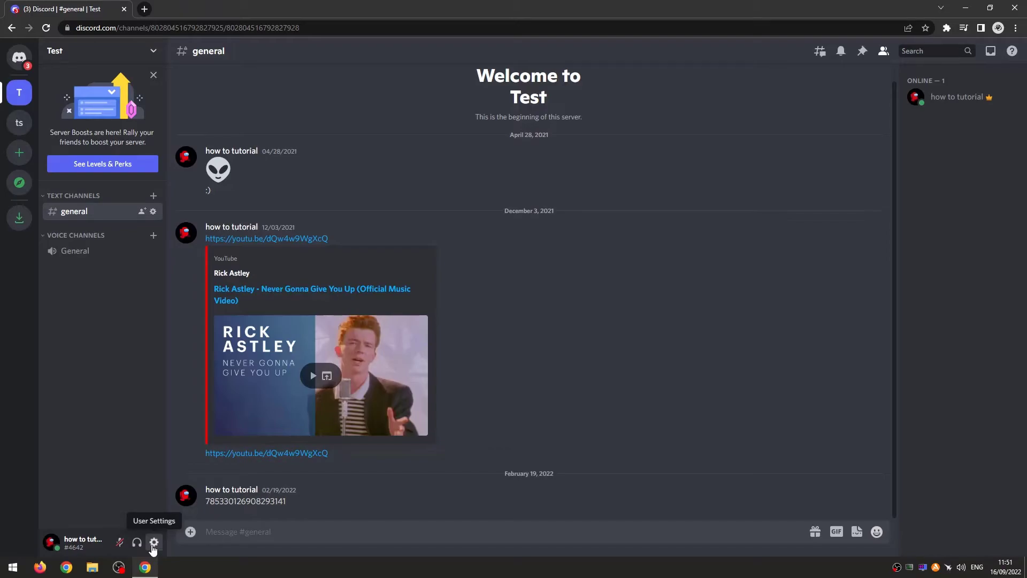
Open User Settings from the gear by your username and scroll to Activity Settings.
left_click(153, 542)
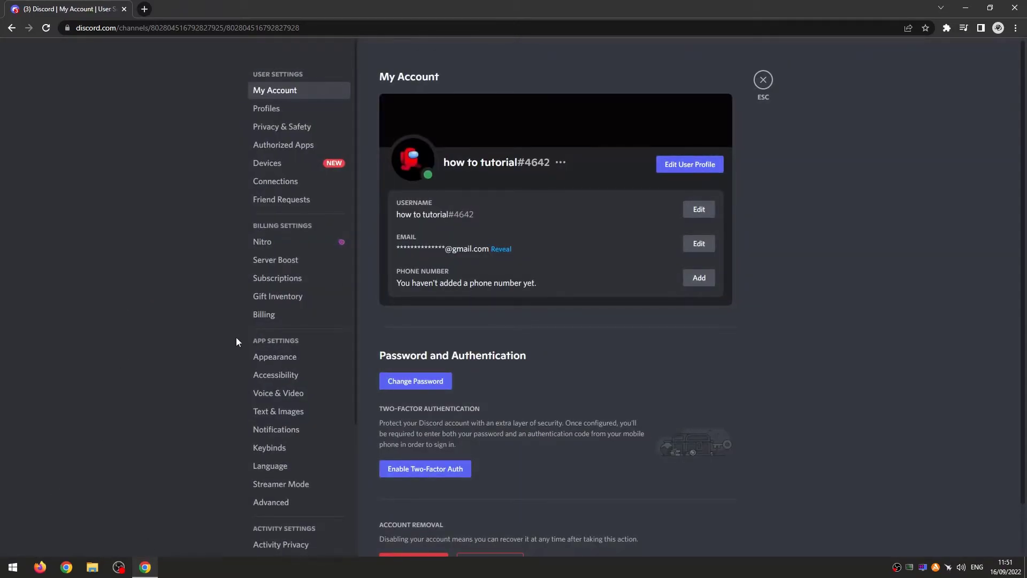
scroll("down", 3)
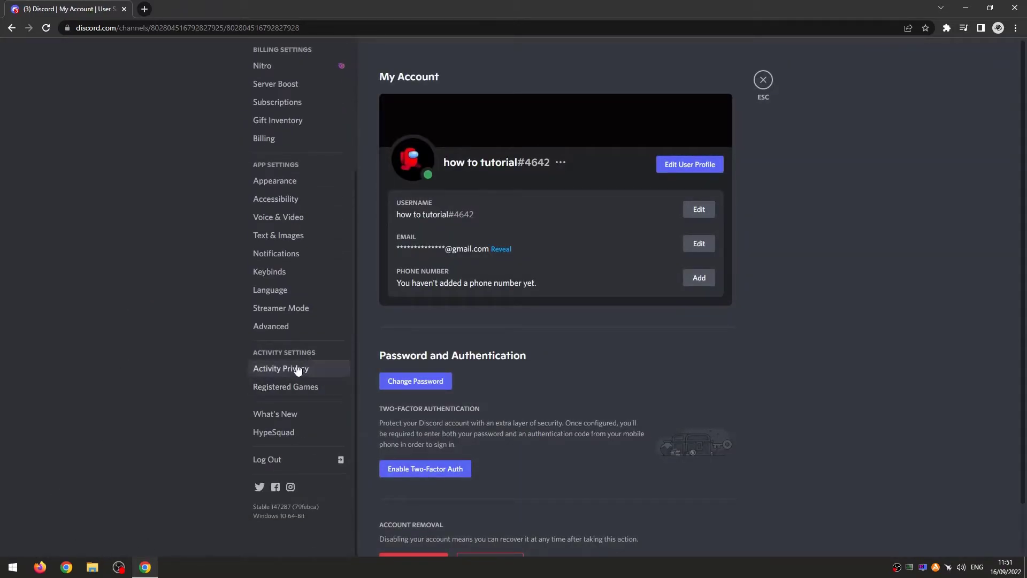
mouse_move(292, 371)
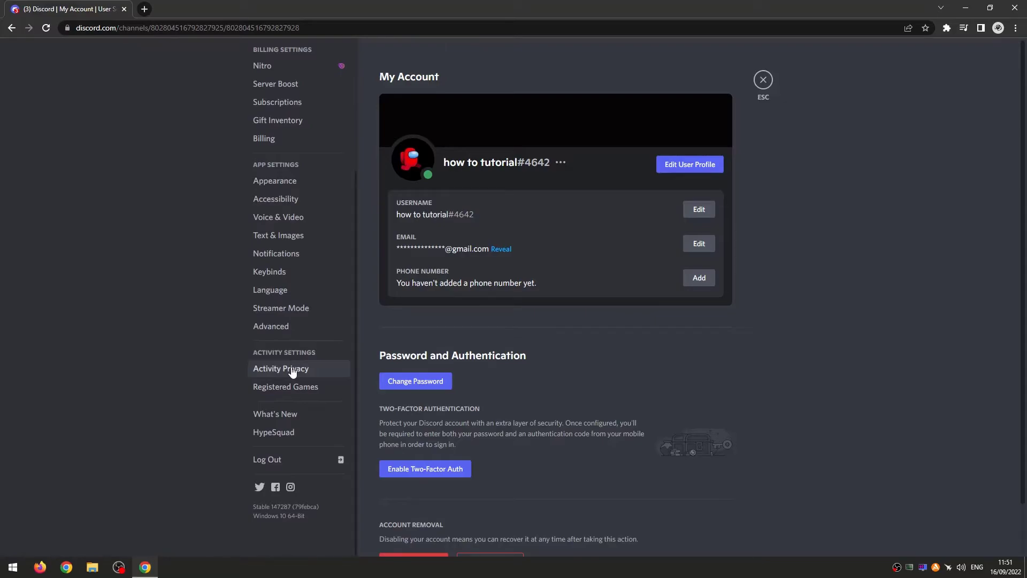
Select Activity Privacy, showing the activity-status and rich-presence toggles, all enabled.
left_click(280, 368)
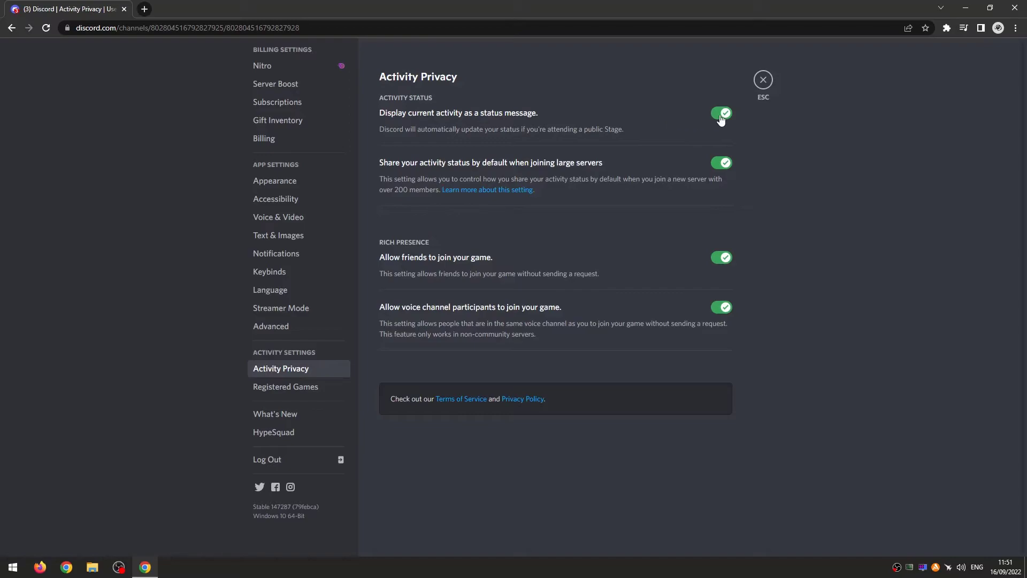
mouse_move(716, 122)
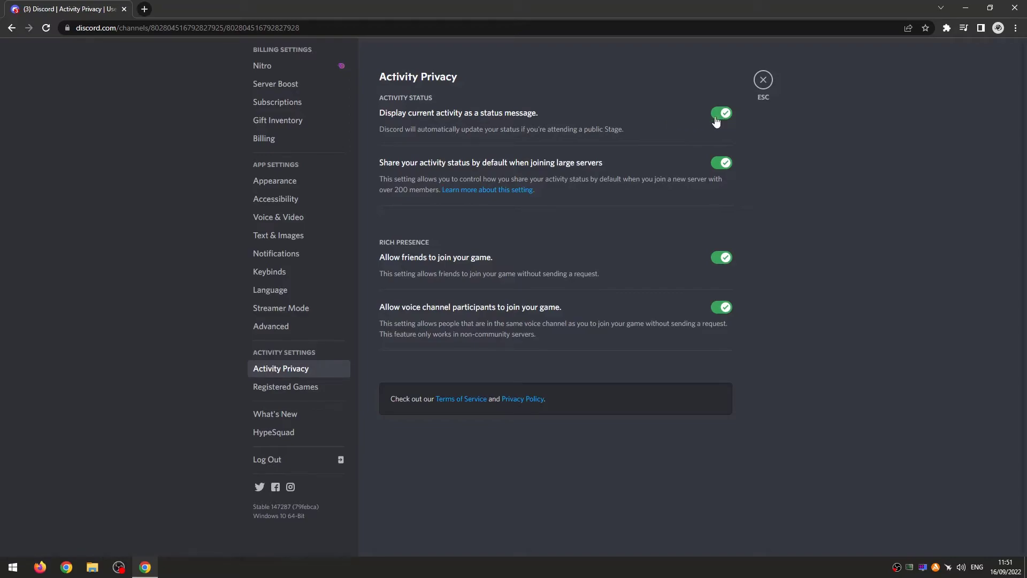